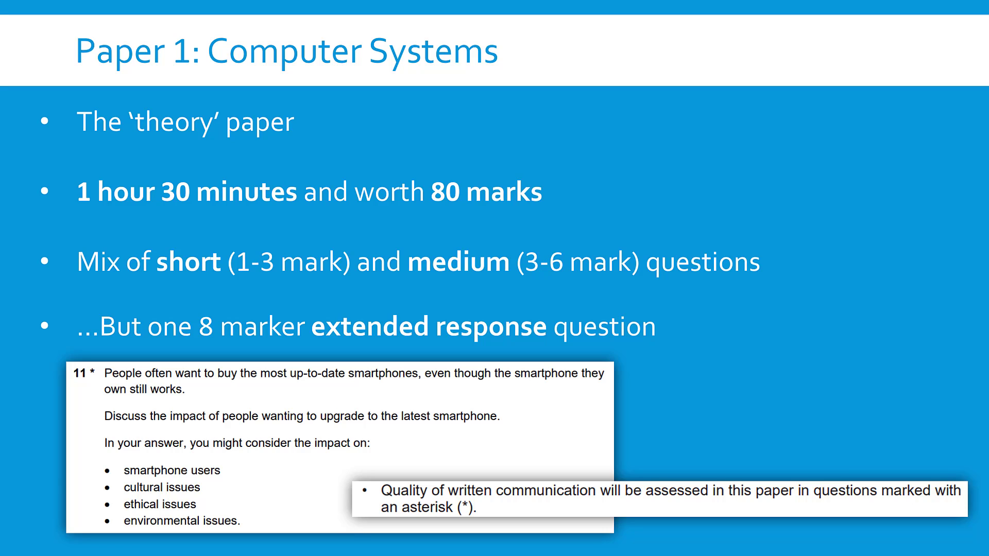
Advance the slide show to the 'How to prepare for Paper 1' slide.
key("Right")
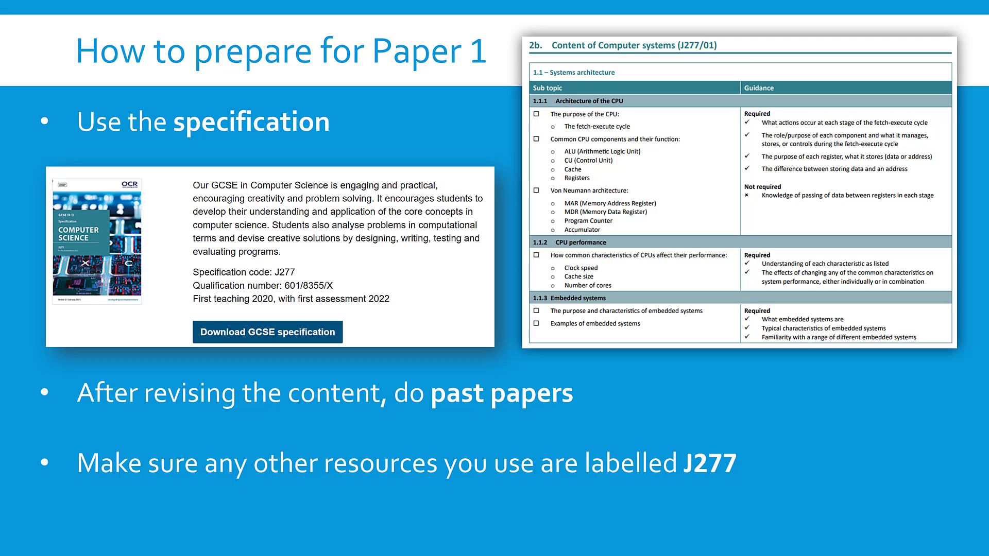
Advance the slide show to the 'Using My Videos' slide on the J277 Paper 1 playlist.
key("right")
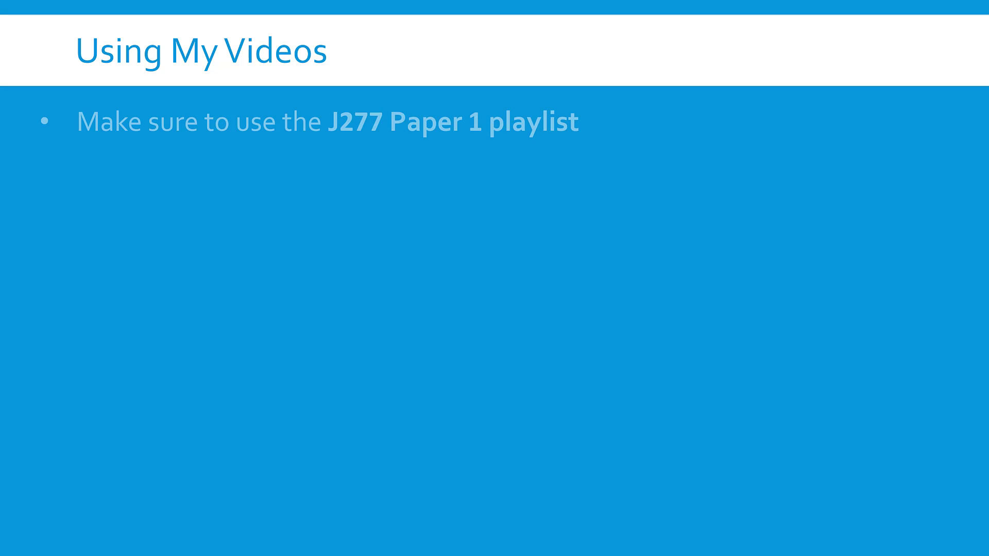